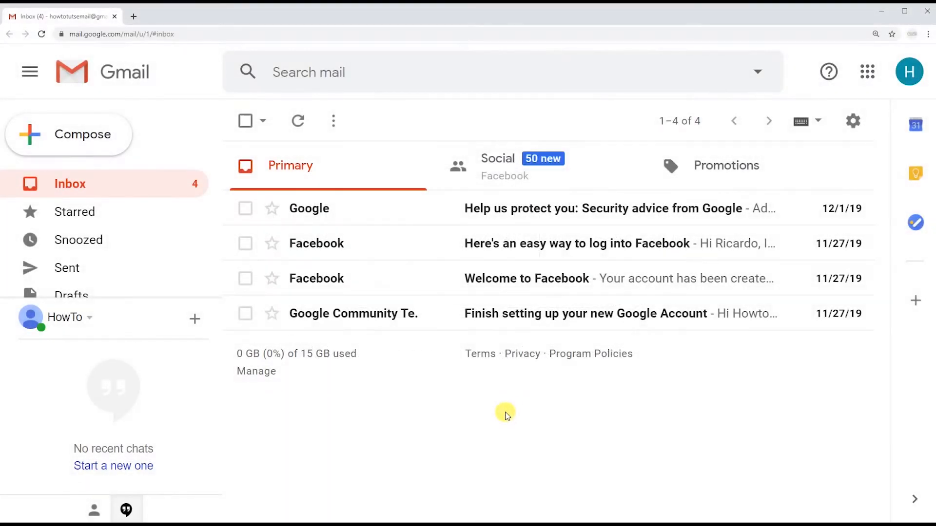
mouse_move(565, 409)
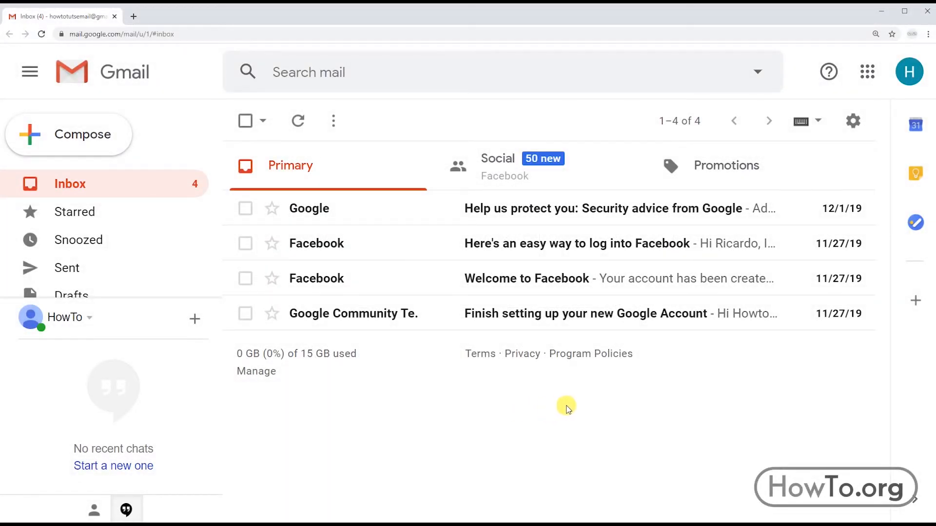
mouse_move(715, 226)
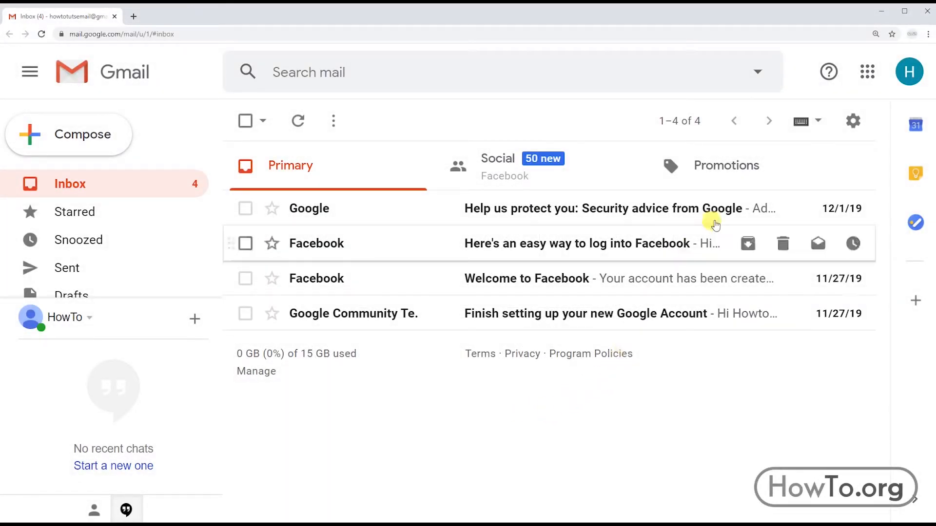
- Open Google Contacts from the Google apps grid in Gmail
click(867, 71)
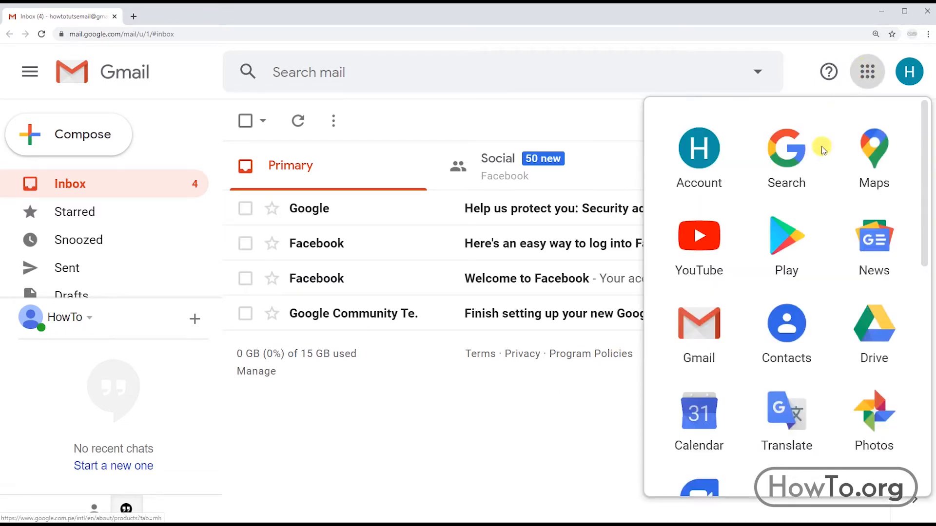
click(786, 325)
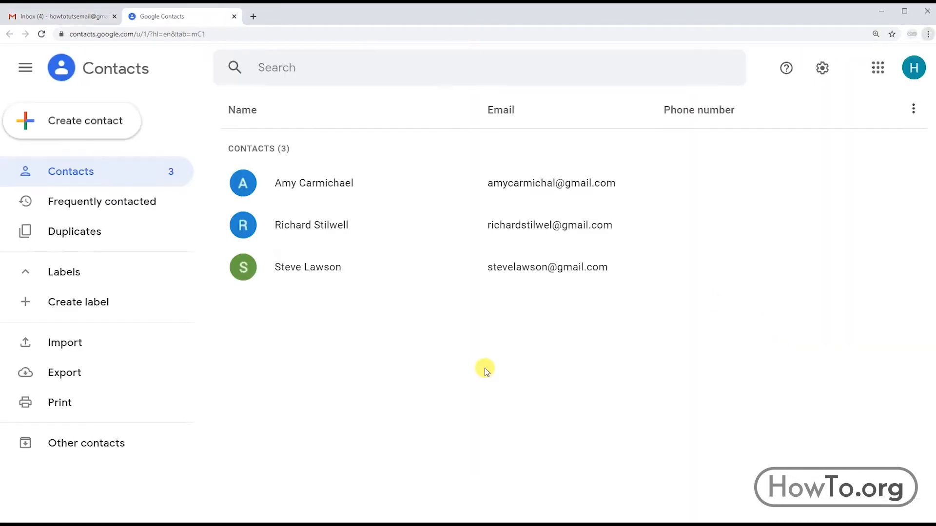
mouse_move(201, 121)
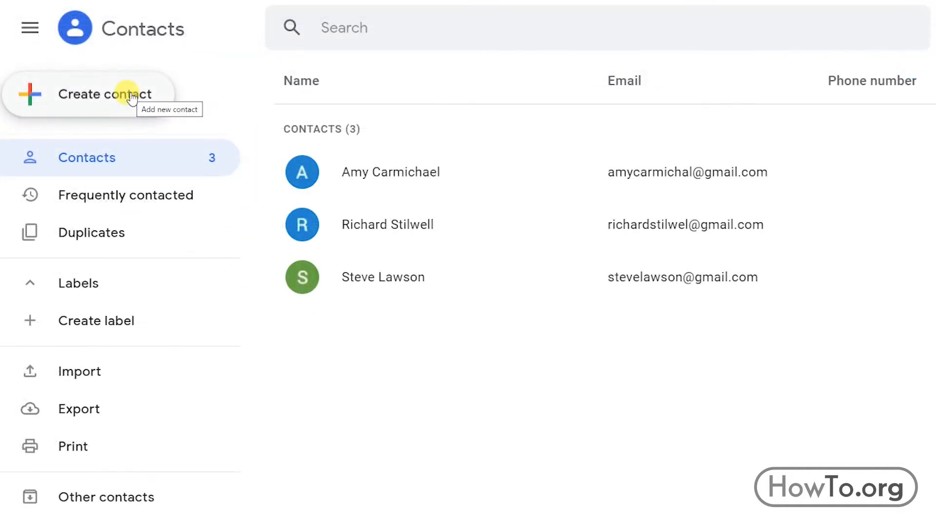
click(107, 94)
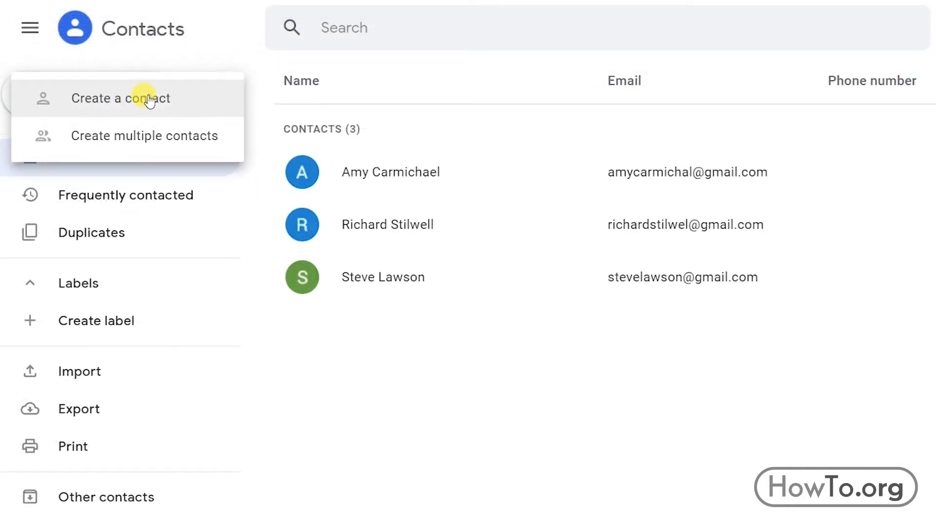
click(120, 98)
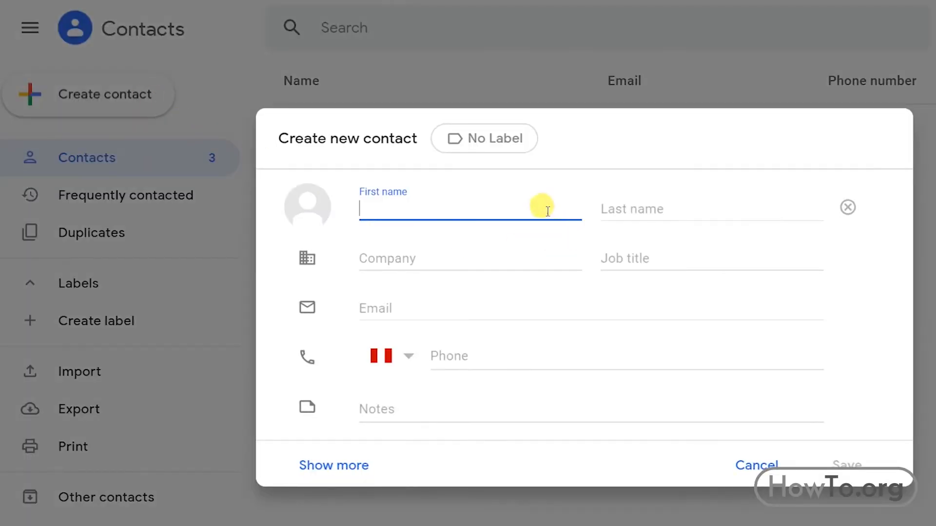
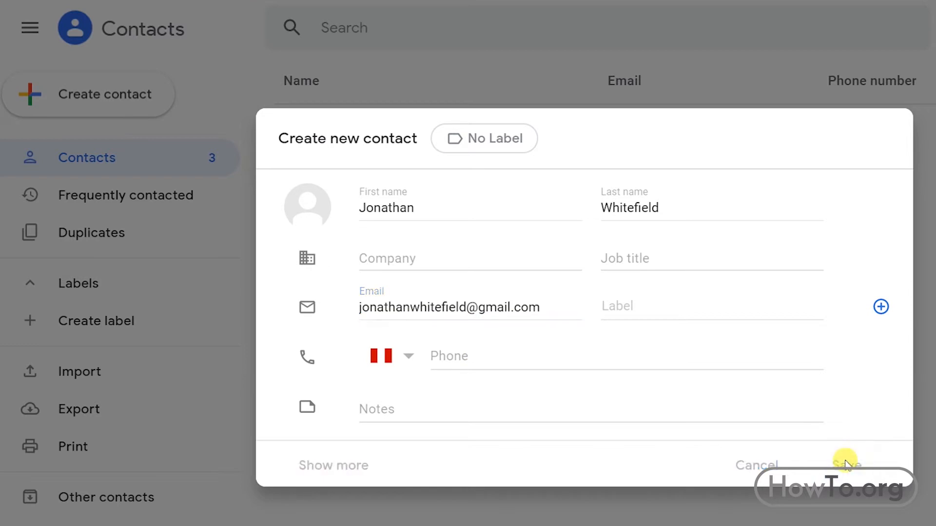
click(845, 466)
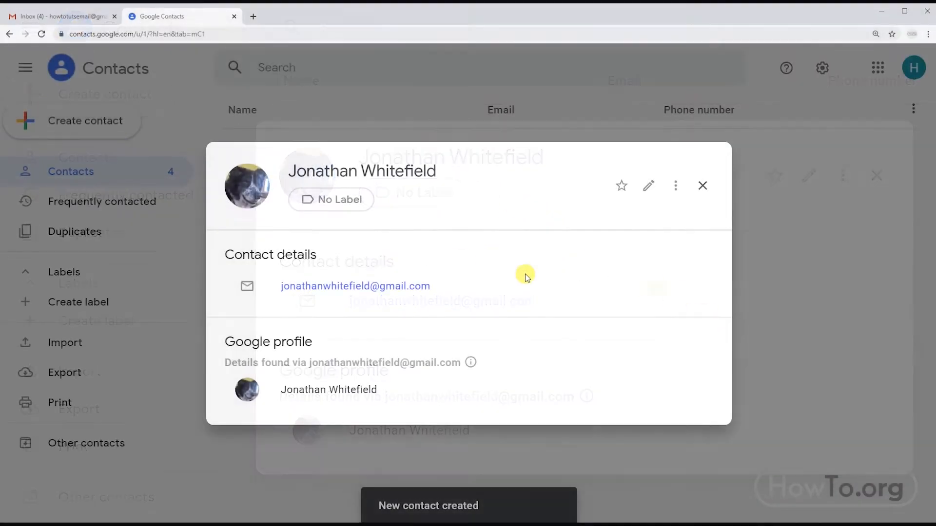
click(703, 185)
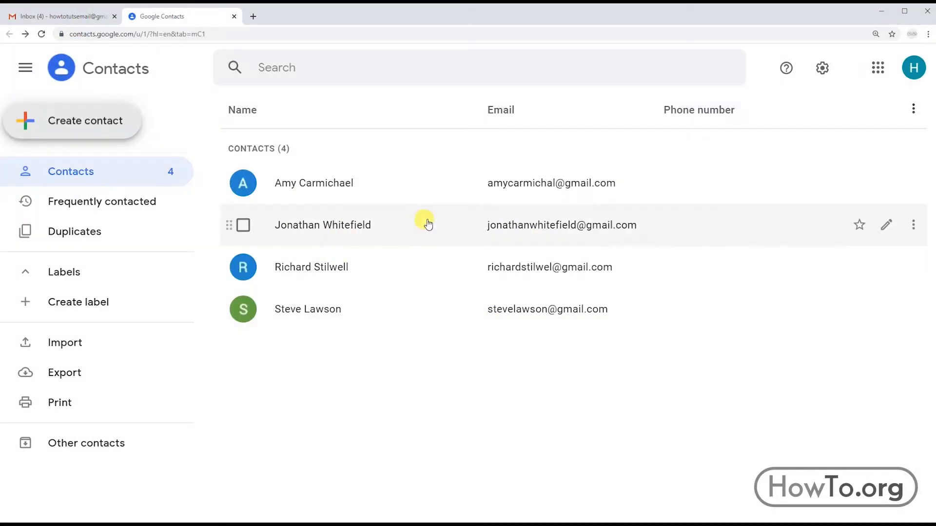
mouse_move(214, 250)
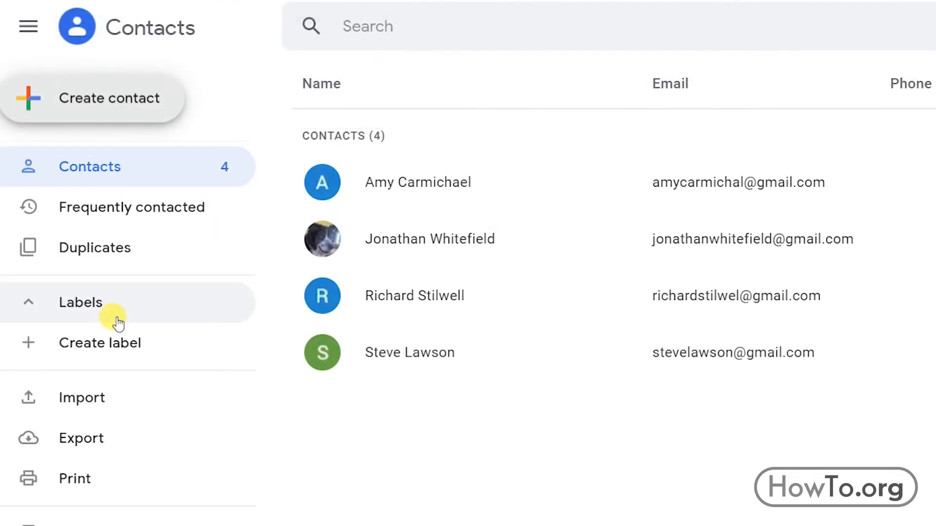
- Create and save a new contact label named 'Example List'
click(99, 342)
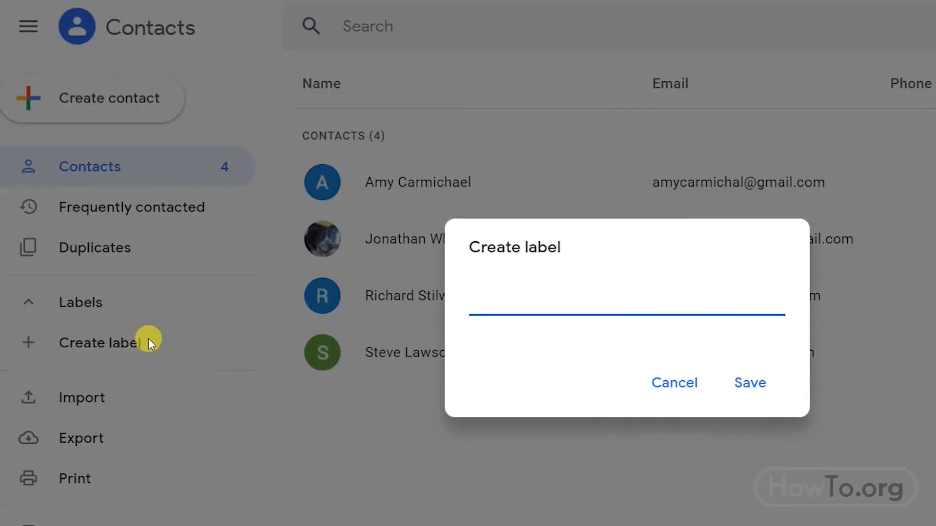
text(Example List)
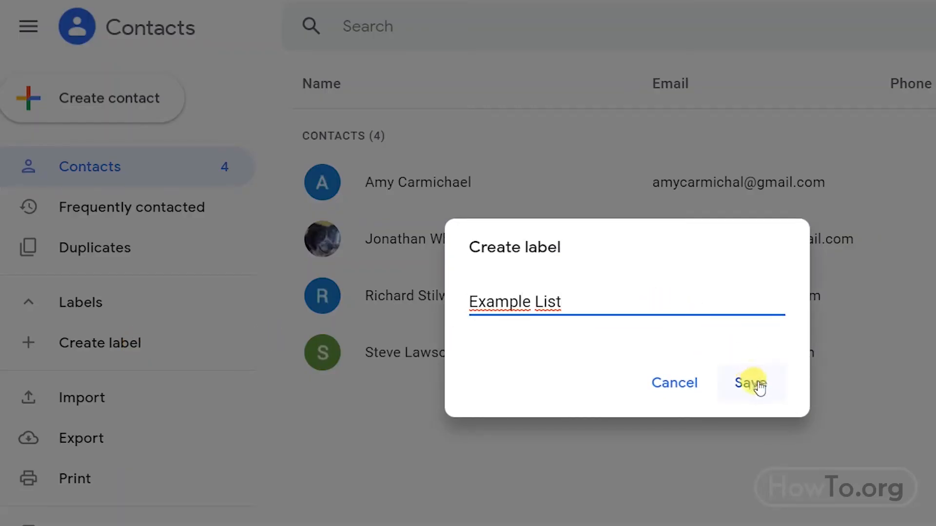
click(751, 382)
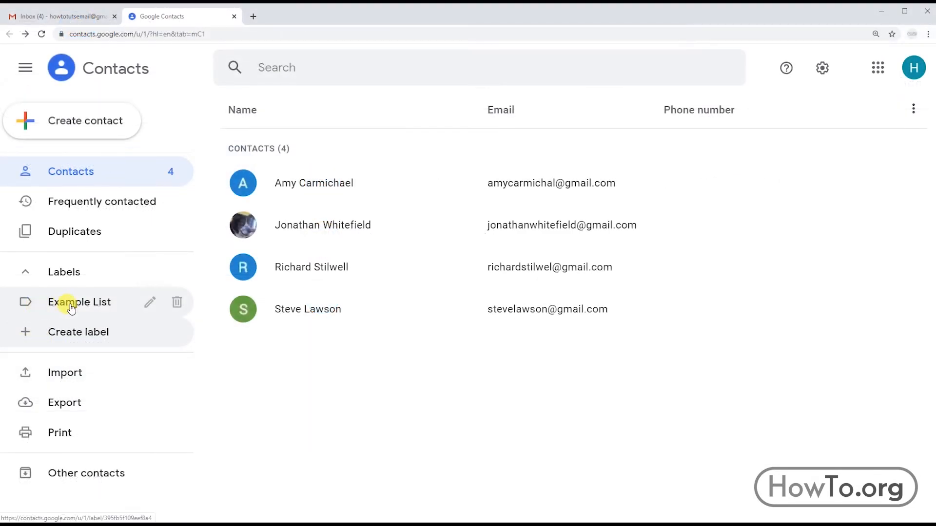
mouse_move(857, 184)
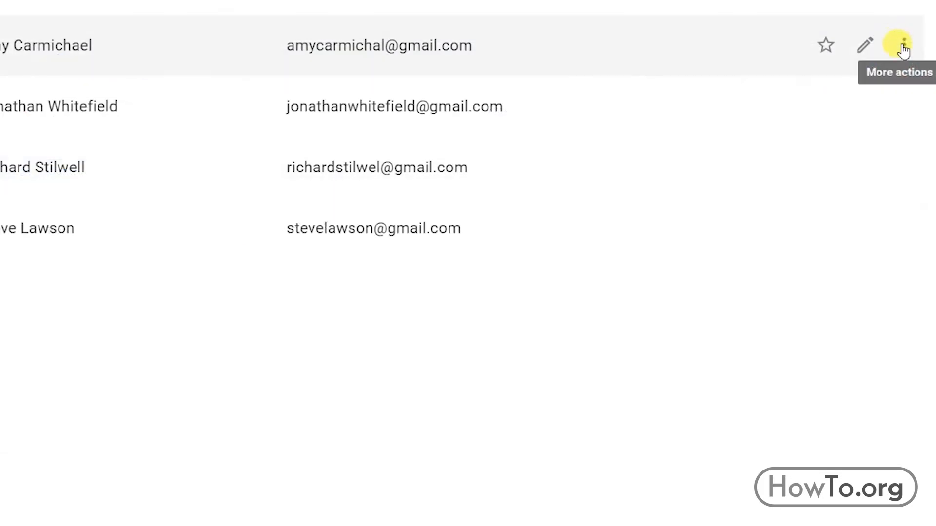
- Add a contact to the Example List label from its row actions, bringing the label to three people
click(902, 45)
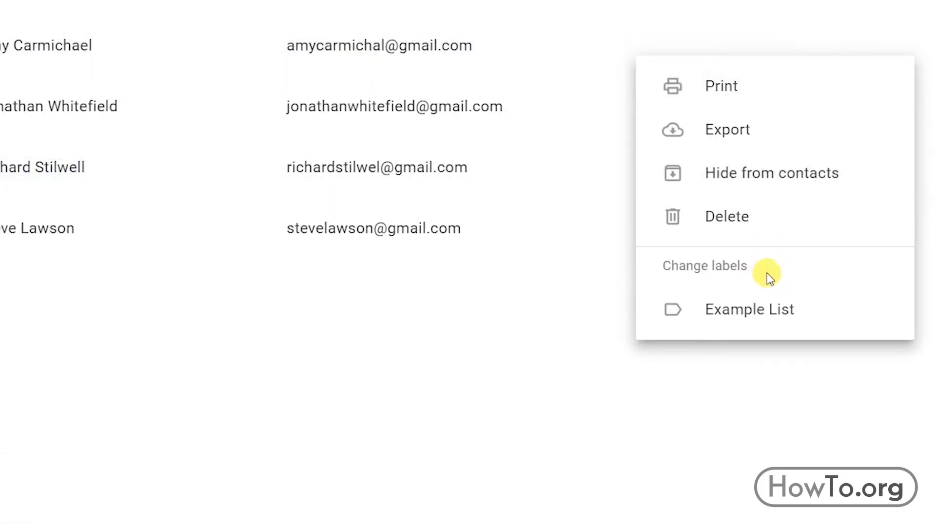
click(749, 309)
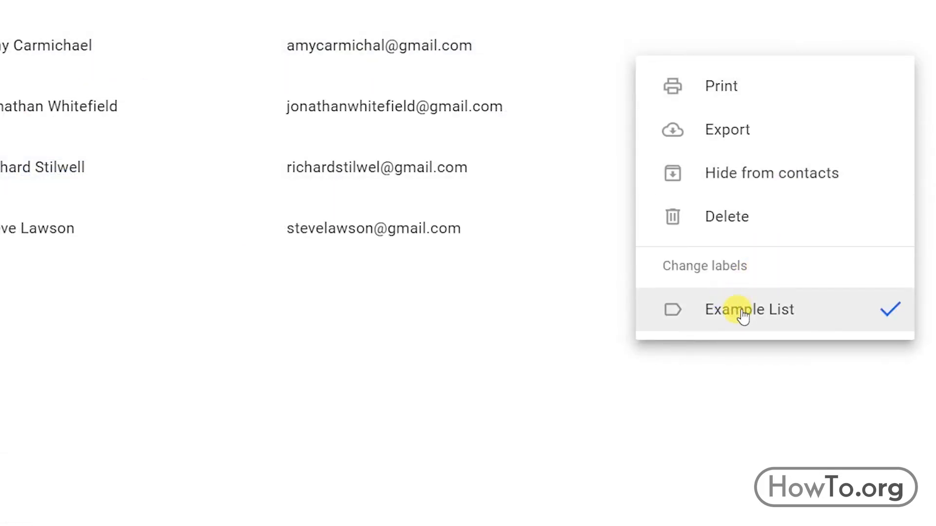
mouse_move(860, 357)
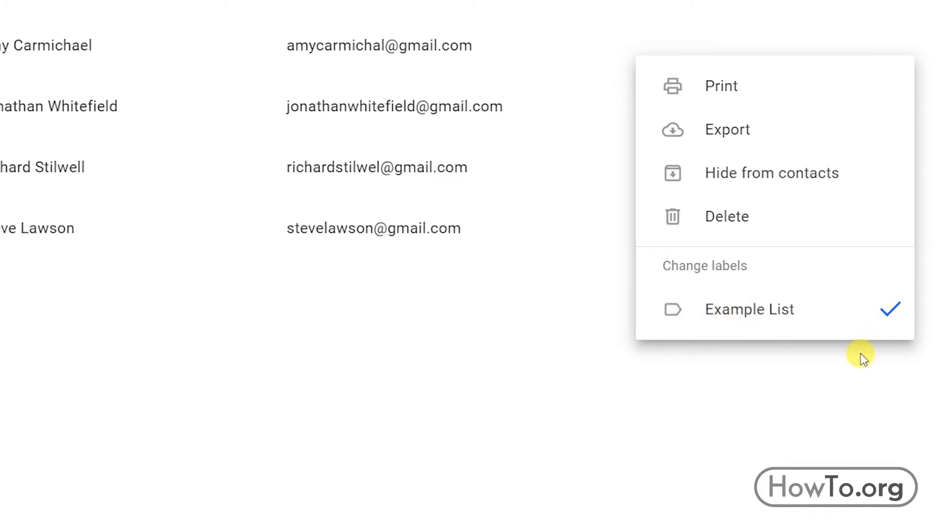
click(749, 309)
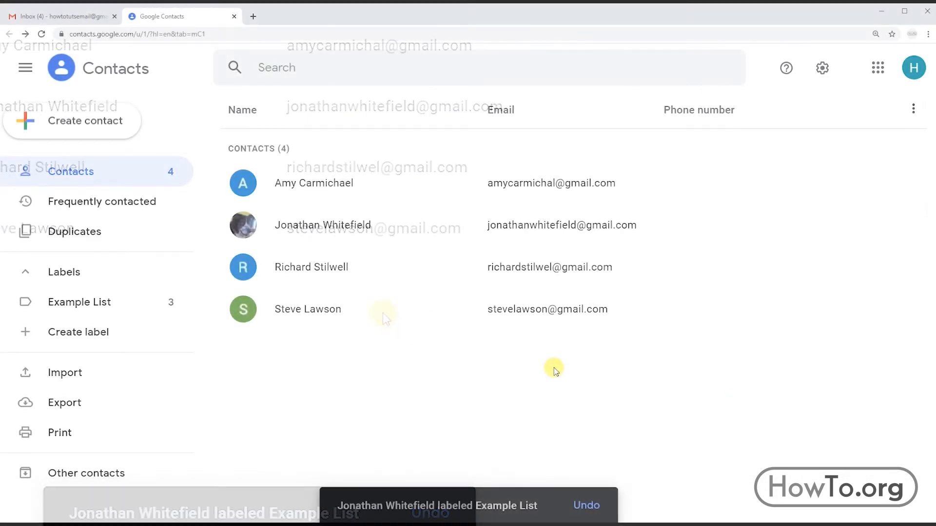
mouse_move(84, 306)
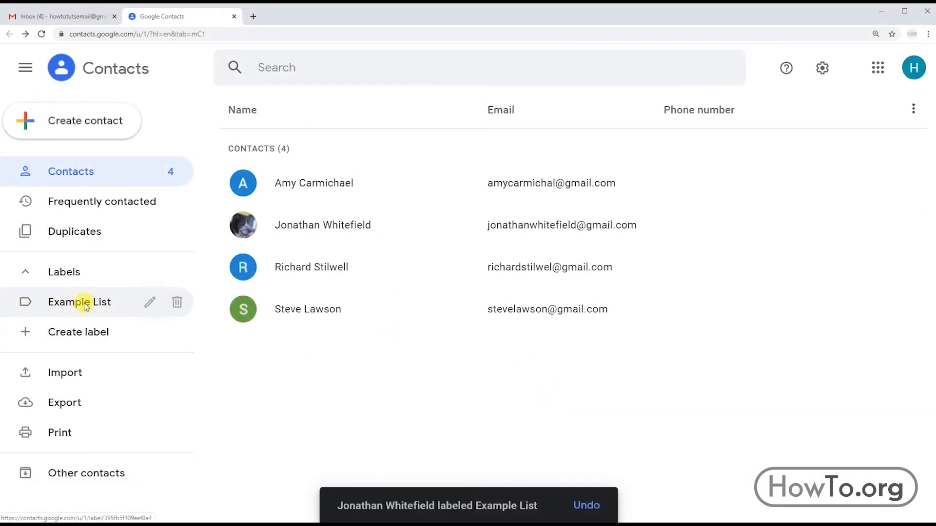
click(79, 302)
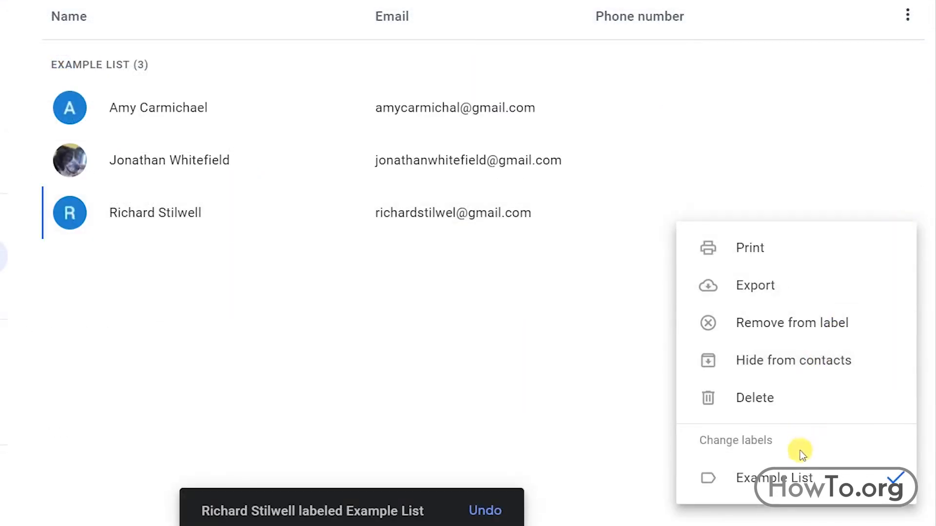
click(792, 323)
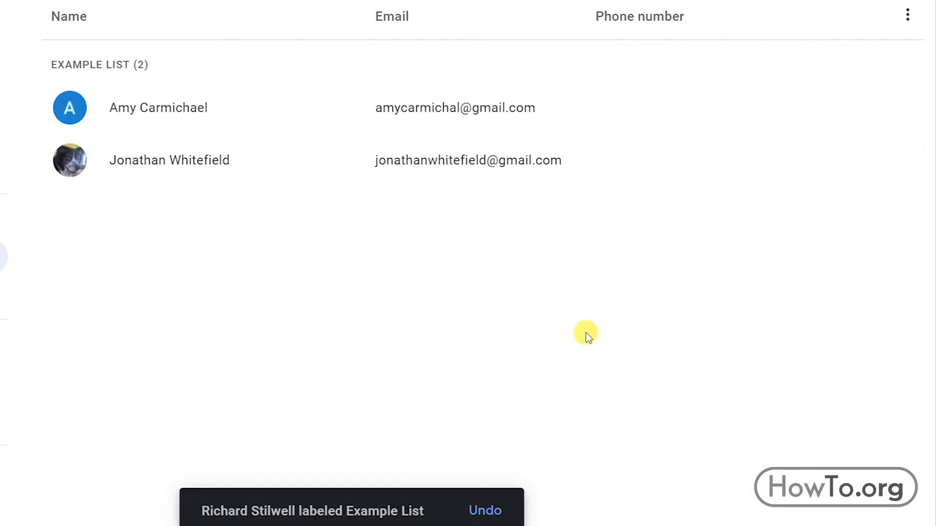
mouse_move(225, 108)
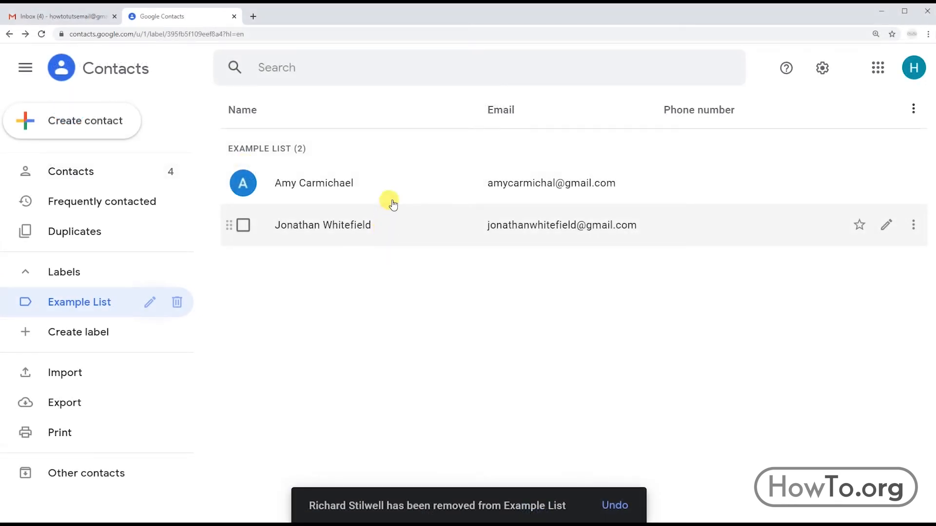
click(56, 16)
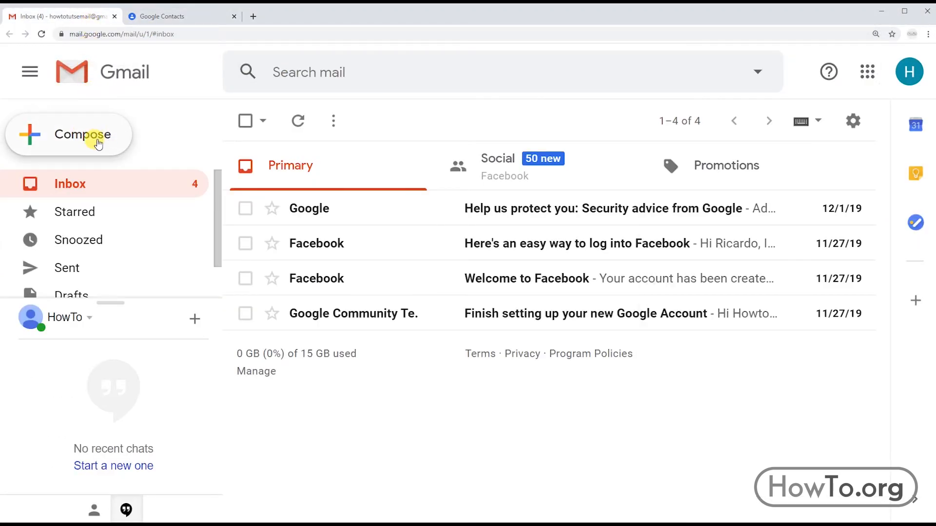
text(exa)
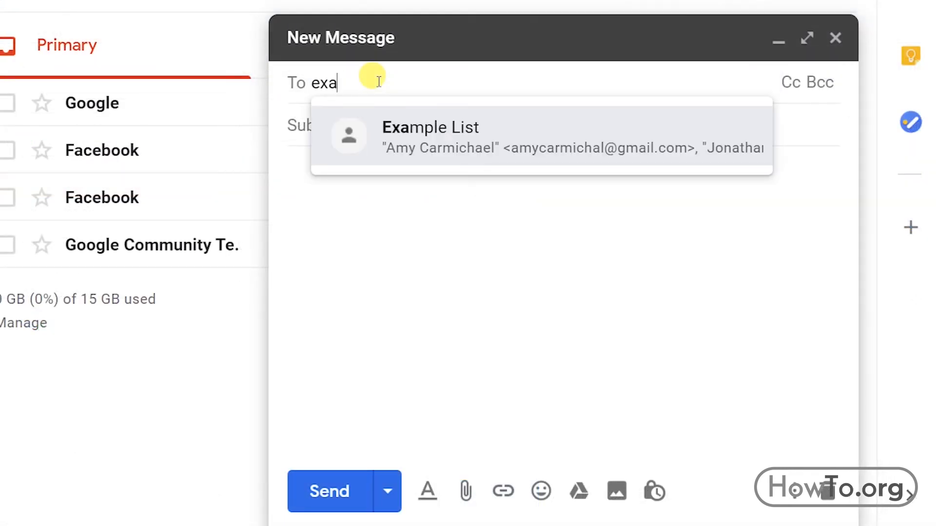
text(mpl)
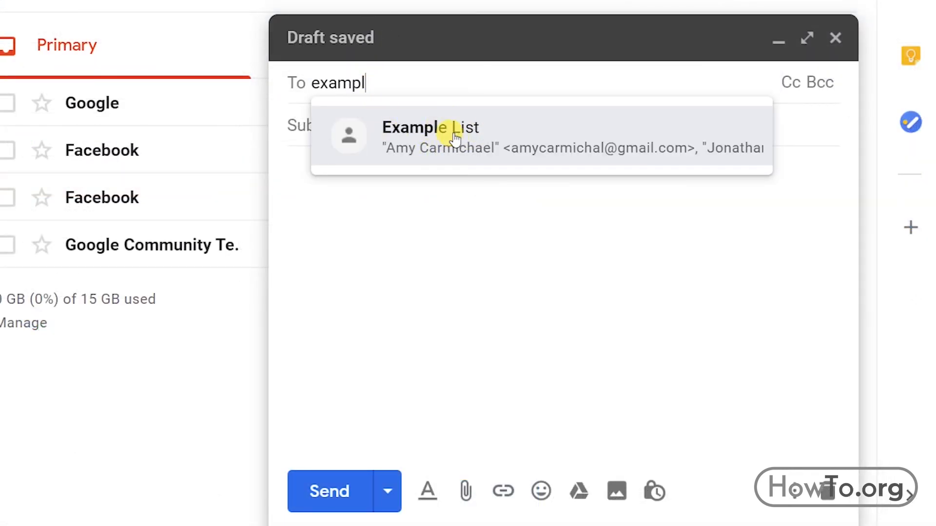
click(430, 137)
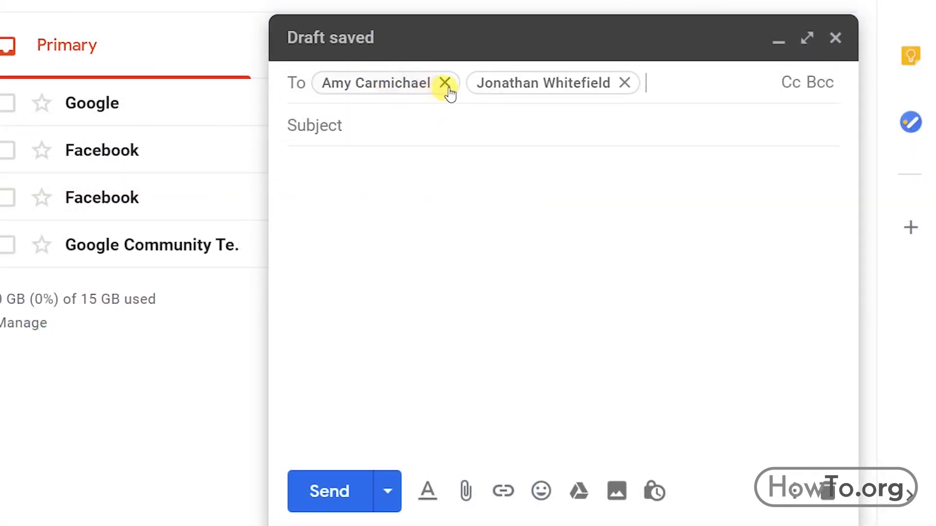
mouse_move(528, 82)
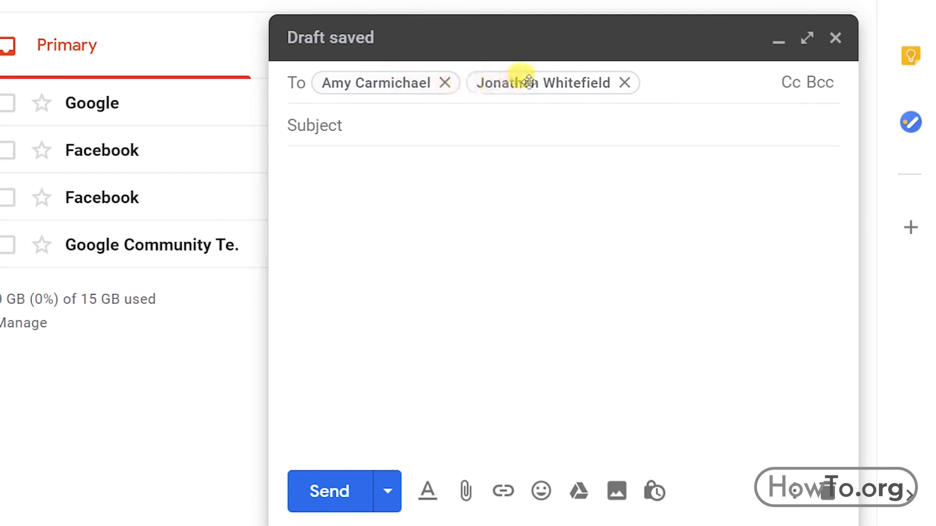